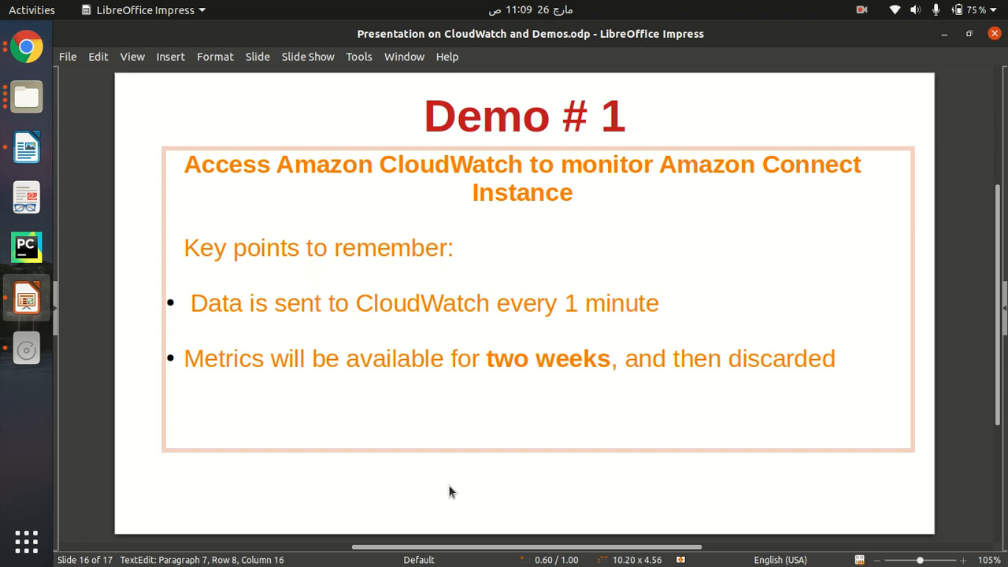
Move through the Demo # 1 CloudWatch monitoring slide toward the AWS Management Console
left_click(340, 359)
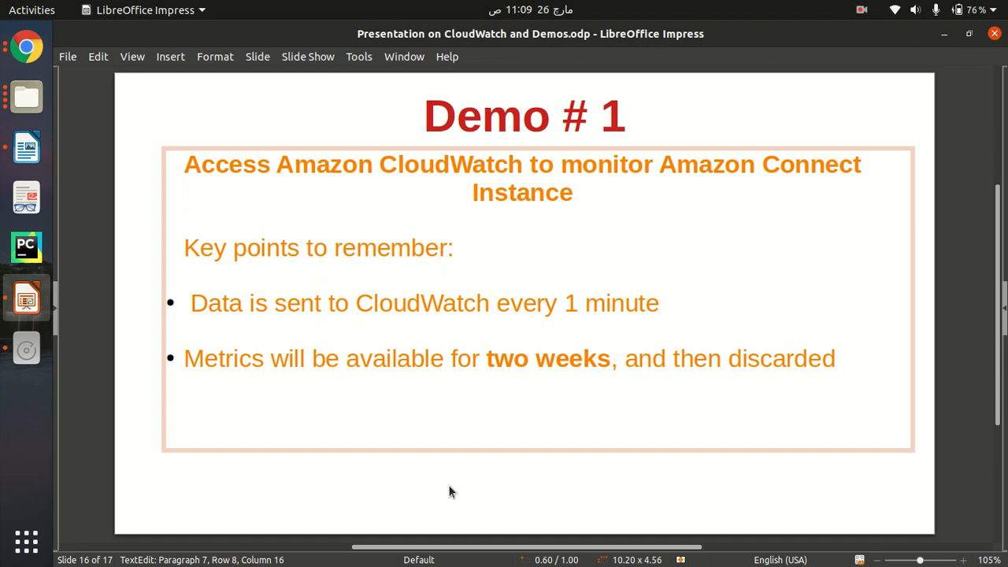
left_click(340, 359)
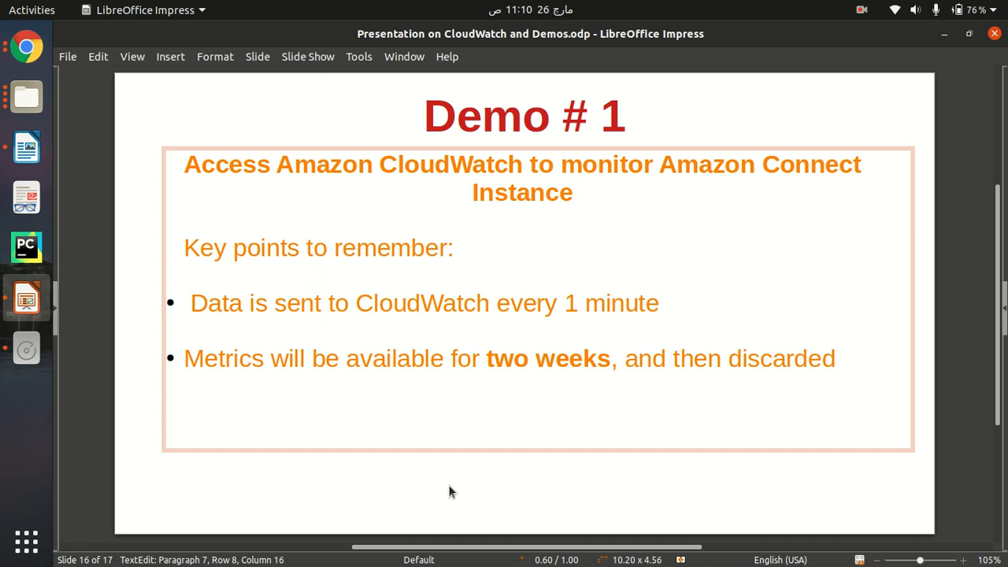
left_click(340, 358)
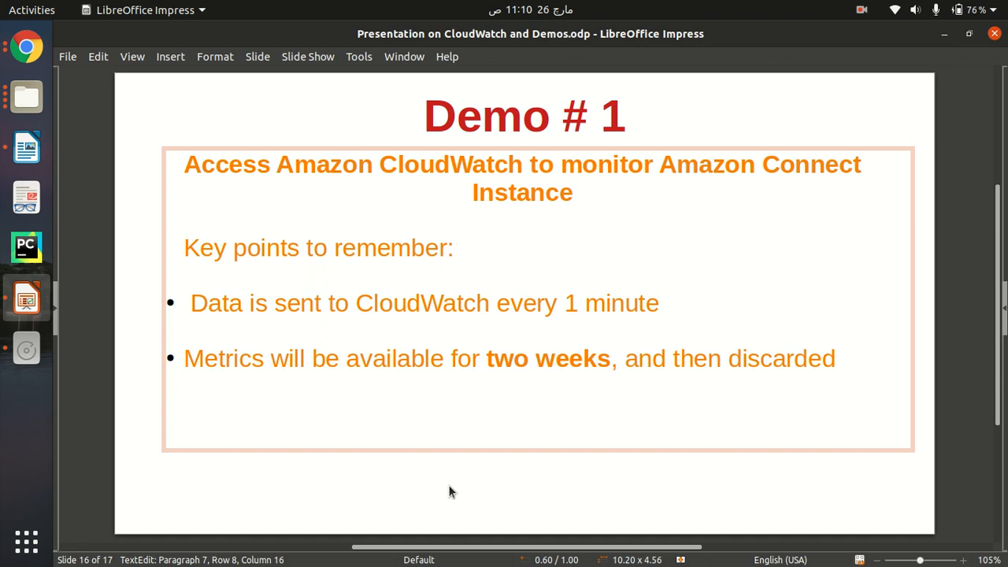
left_click(340, 358)
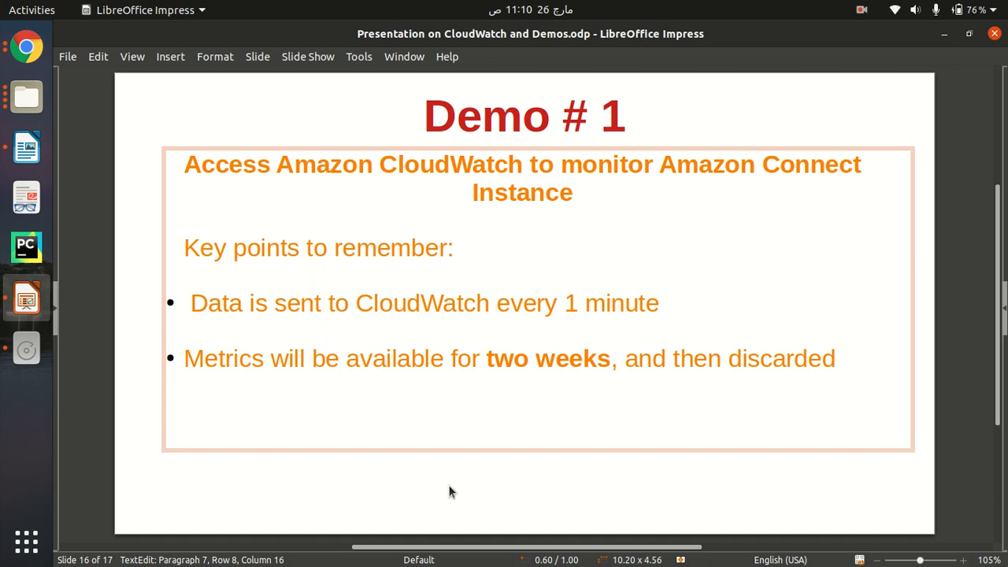
mouse_move(66, 215)
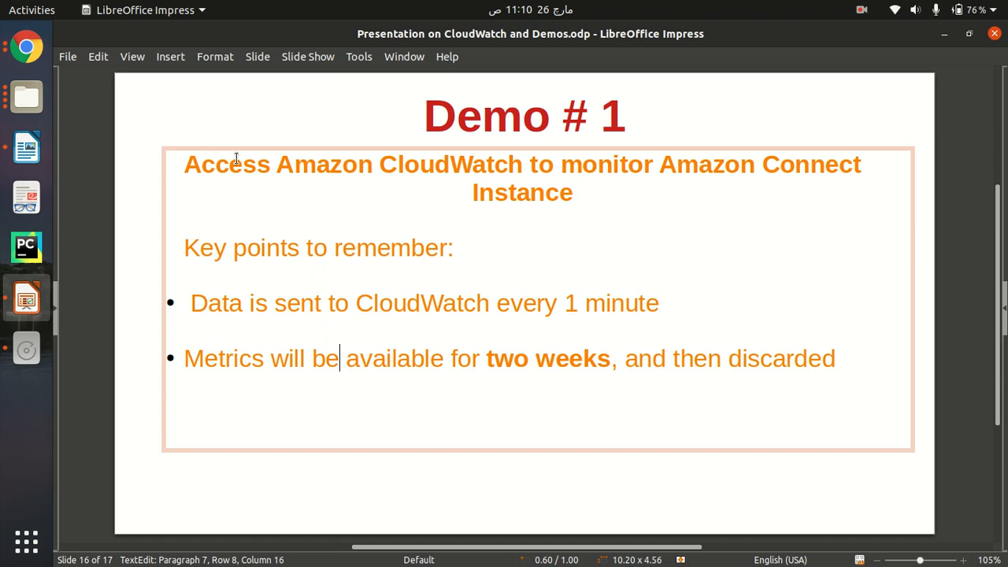
mouse_move(26, 46)
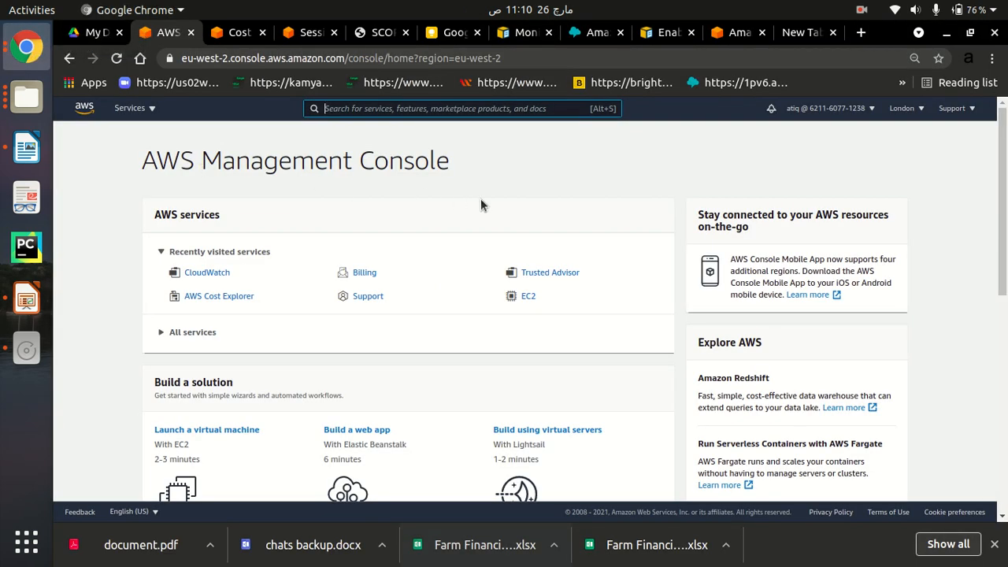
Launch CloudWatch from Recently visited services on the AWS console home page
left_click(463, 108)
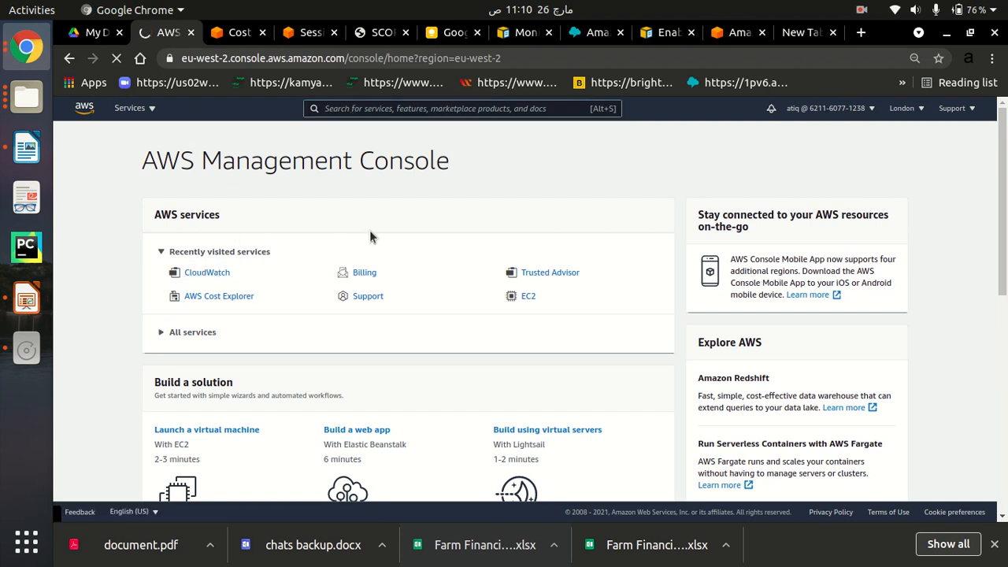
left_click(207, 272)
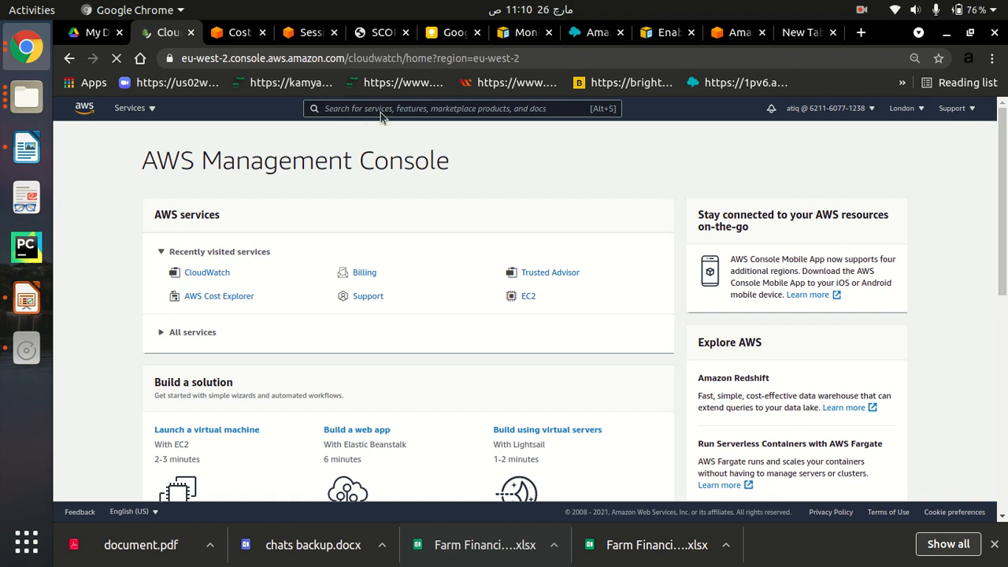
Let the CloudWatch Overview finish loading and review its navigation pane
left_click(206, 271)
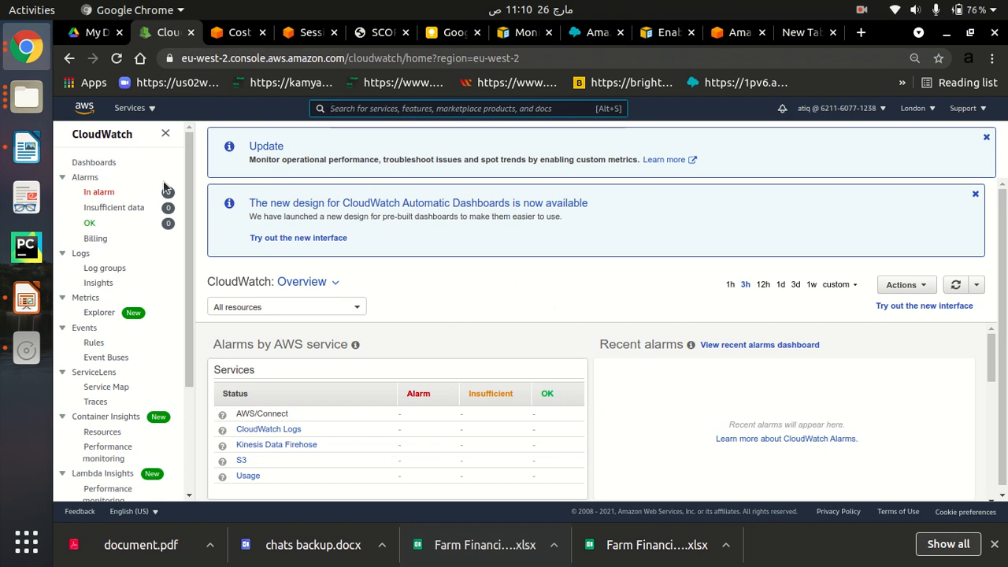
mouse_move(385, 197)
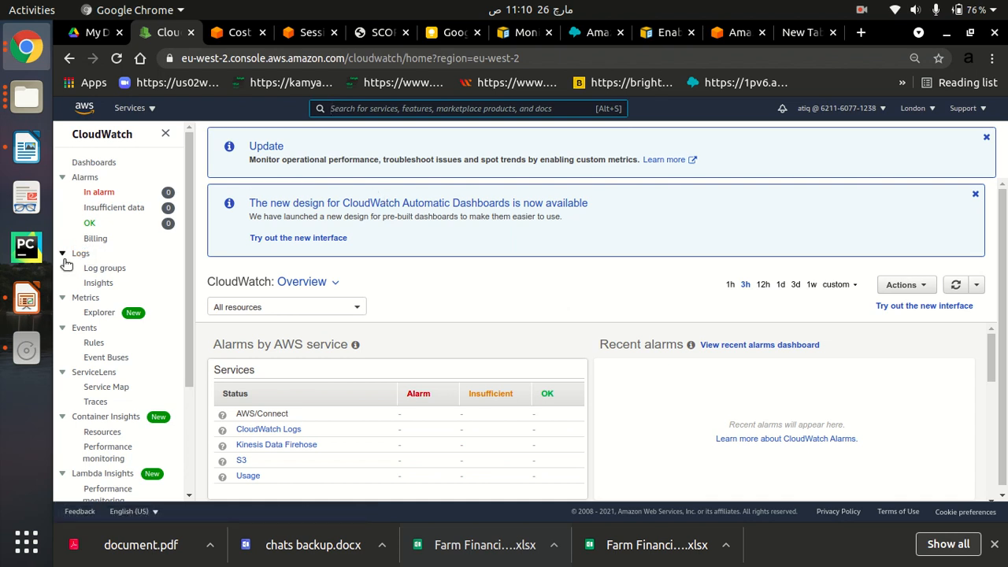
mouse_move(129, 359)
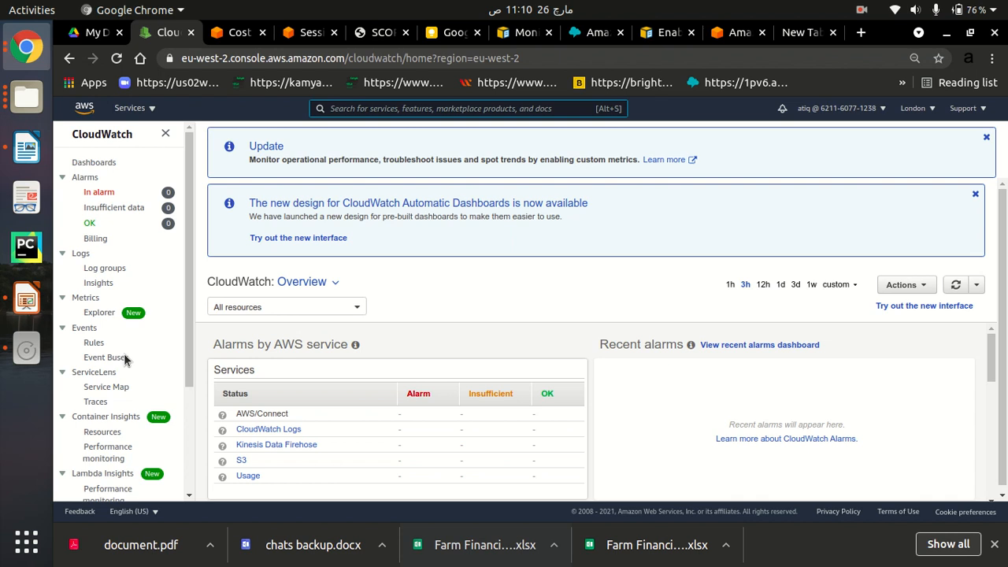
mouse_move(104, 268)
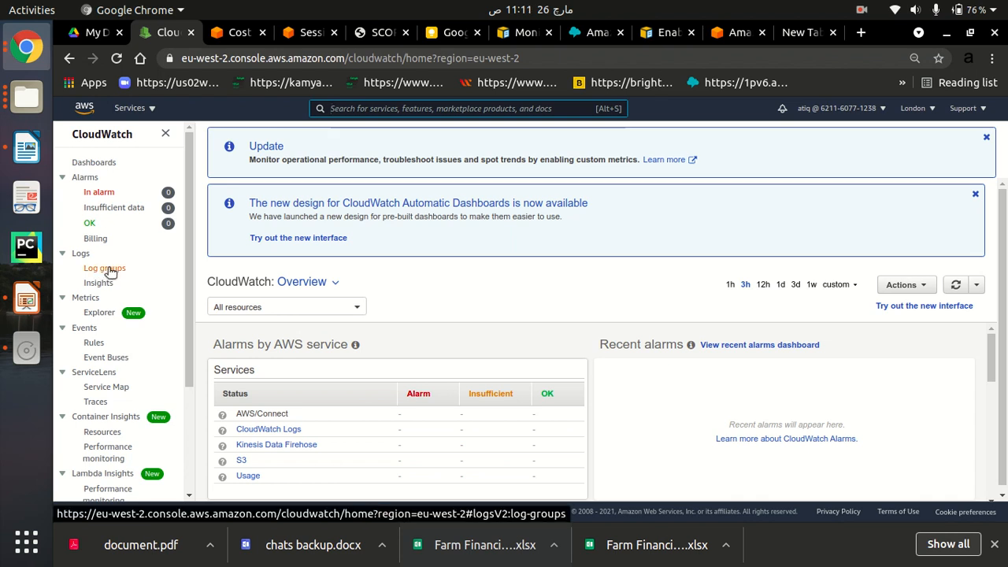
View the two AWS/Connect log groups, then go to Metrics Explorer
left_click(105, 267)
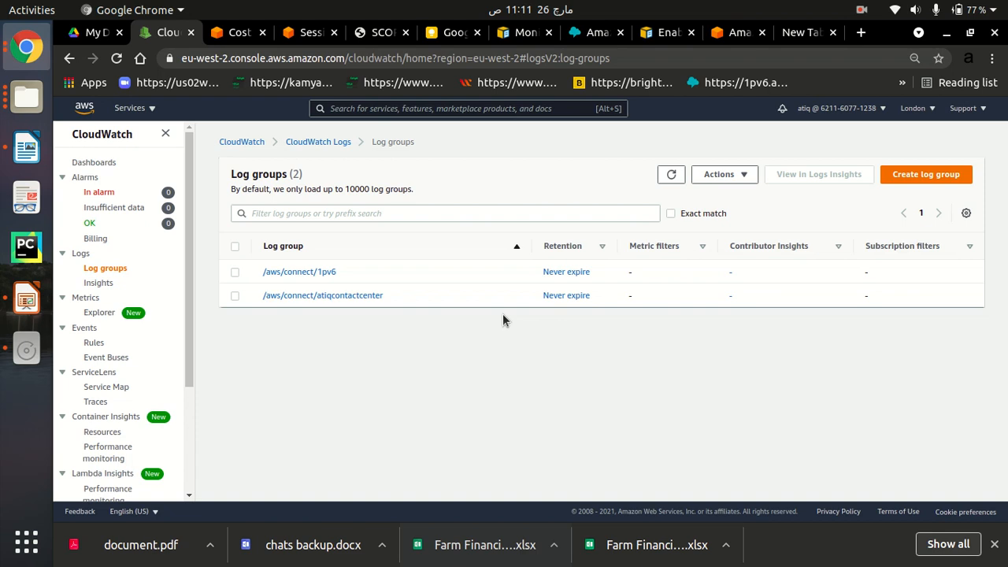
mouse_move(388, 339)
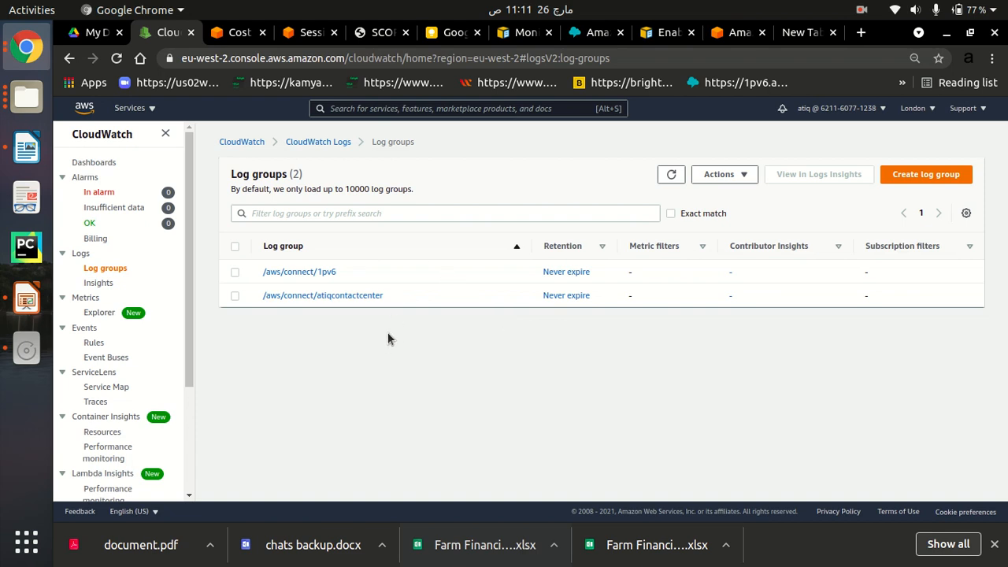
mouse_move(359, 317)
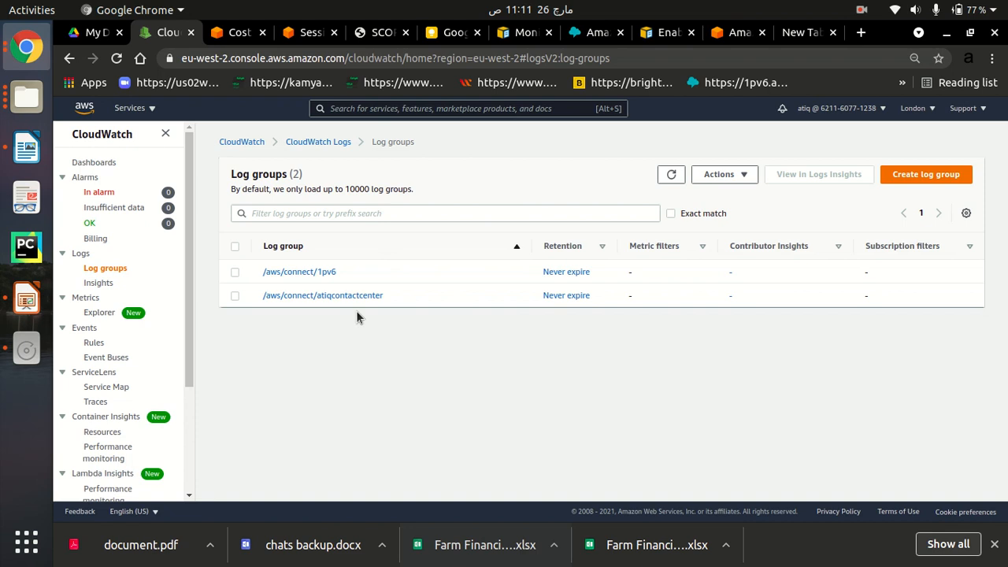
mouse_move(247, 316)
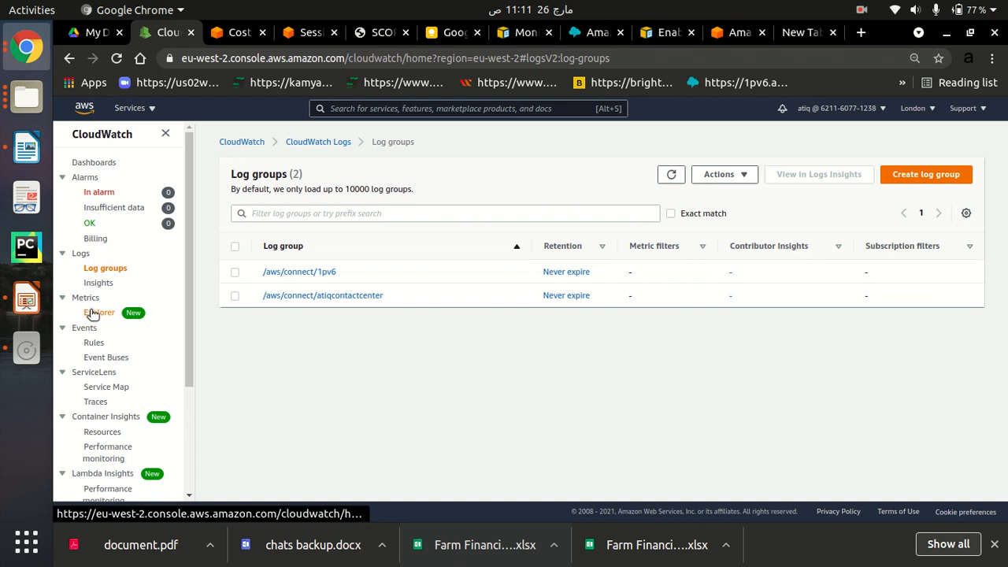
left_click(99, 312)
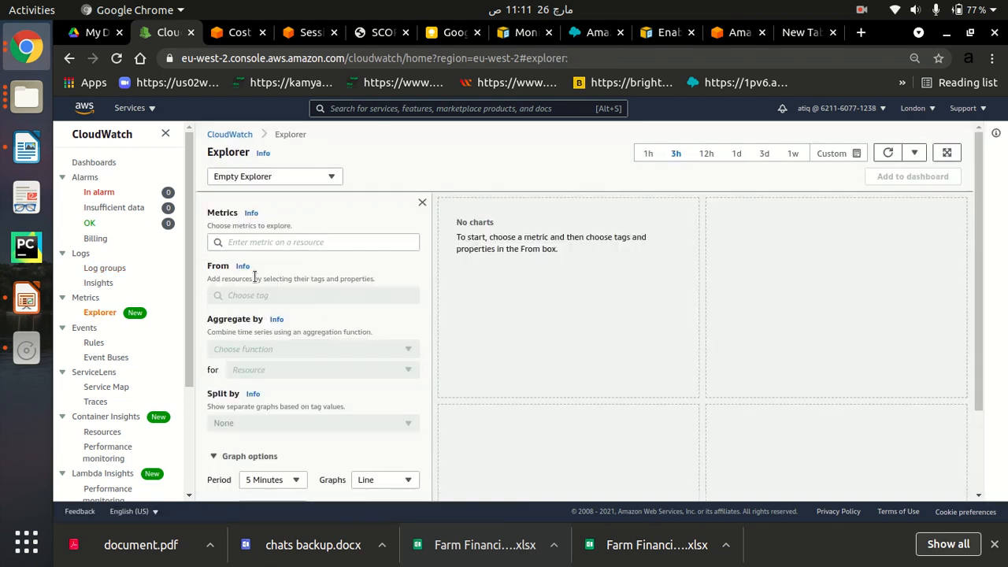
Switch to All metrics, listing 41 metrics across five London namespaces
left_click(85, 297)
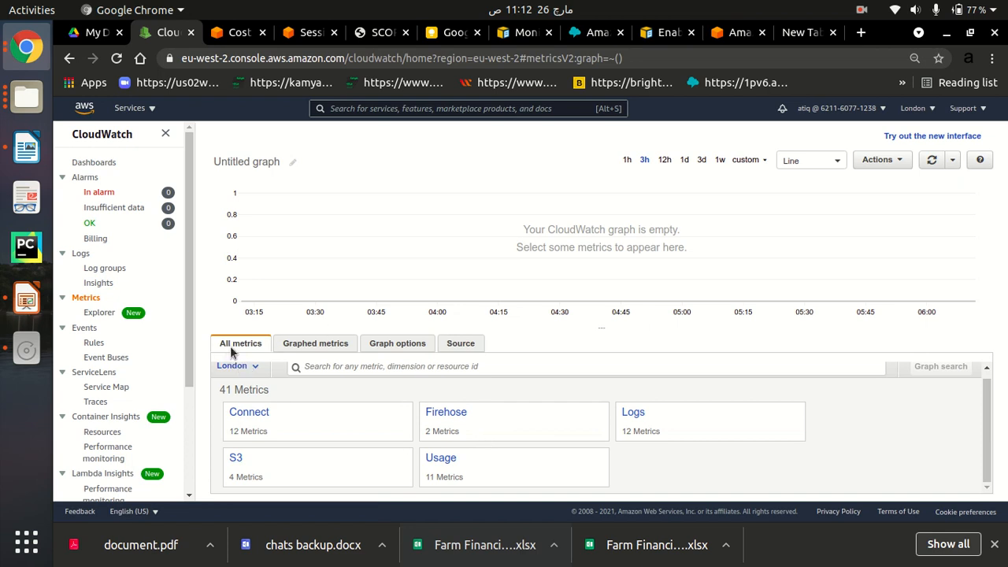
mouse_move(286, 394)
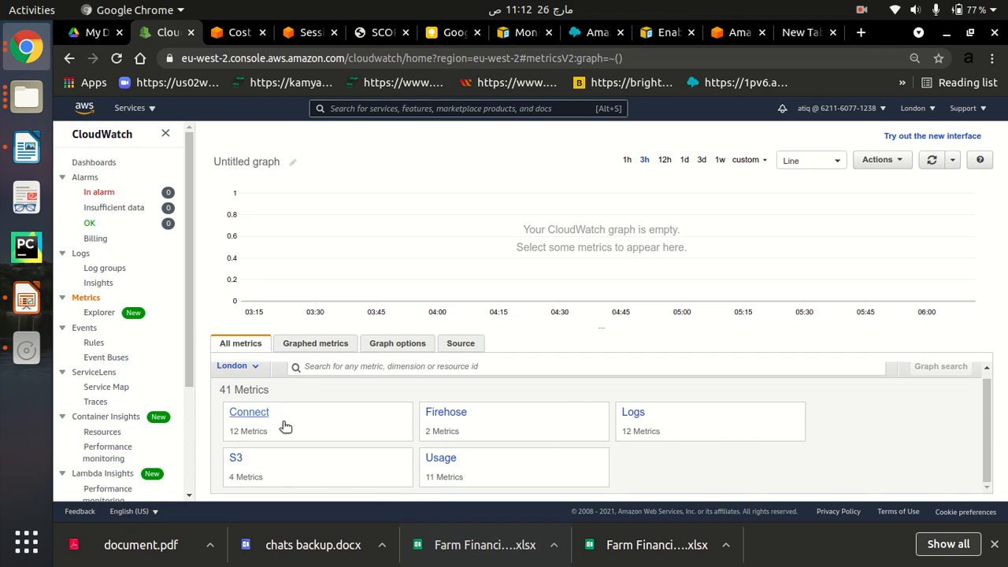
Browse Connect's Instance ID metrics, then list Queue Metrics for the Billing and sales queues
left_click(249, 412)
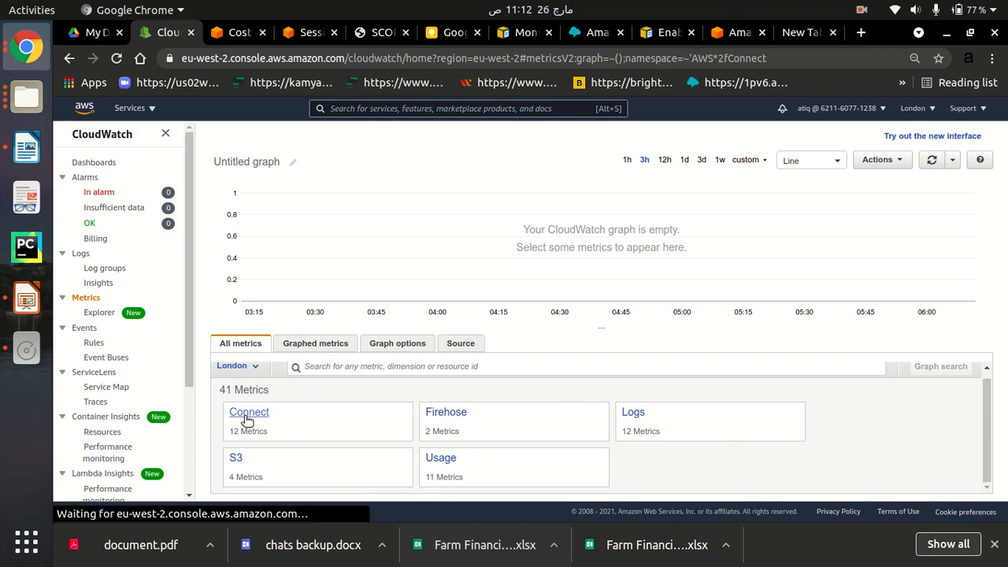
left_click(249, 412)
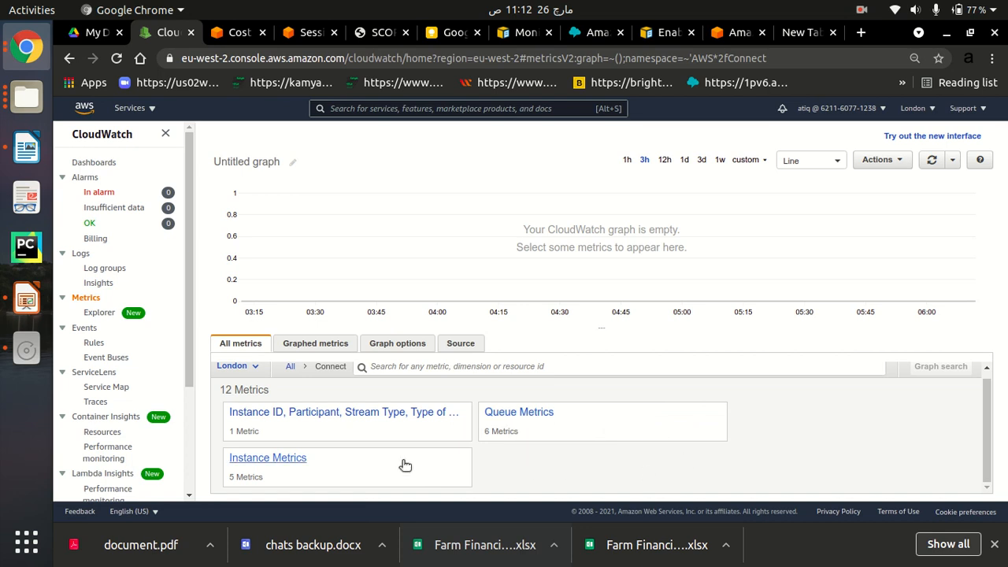
mouse_move(506, 441)
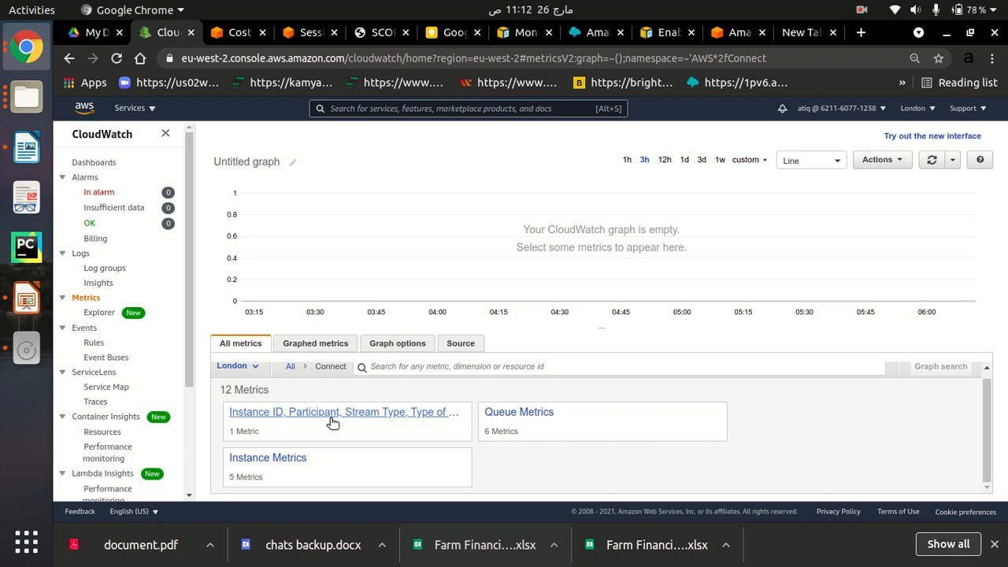
left_click(342, 411)
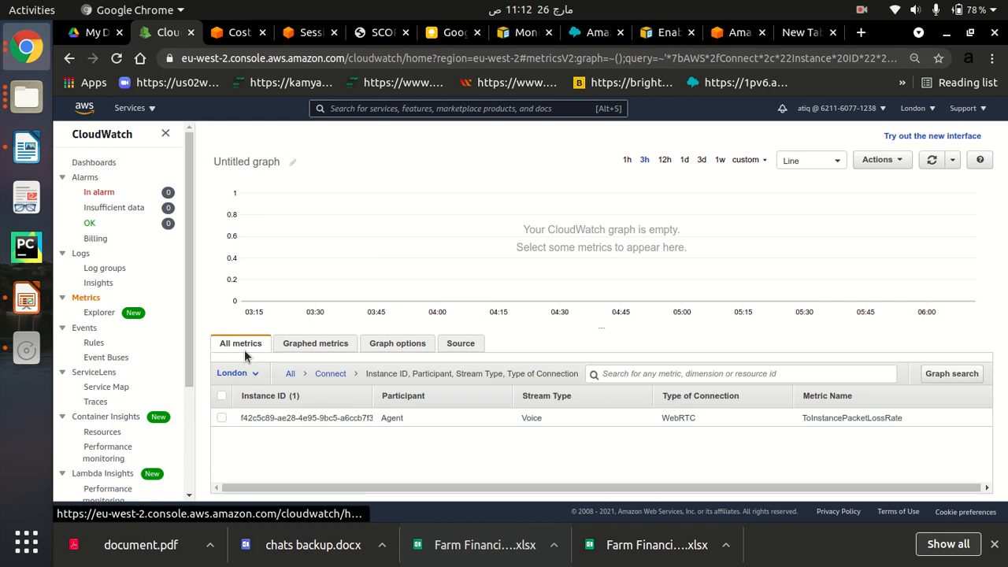
left_click(330, 373)
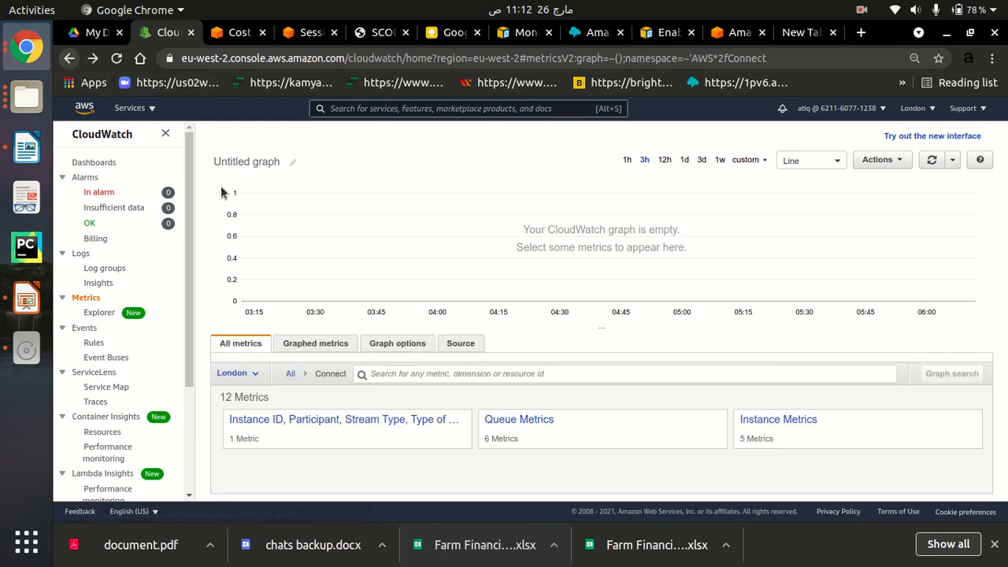
mouse_move(532, 425)
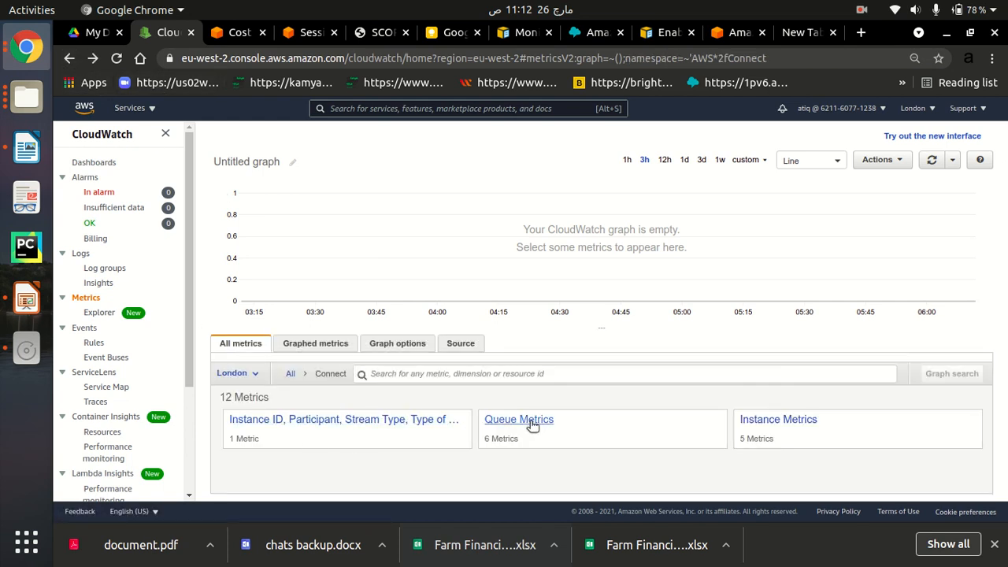
left_click(518, 419)
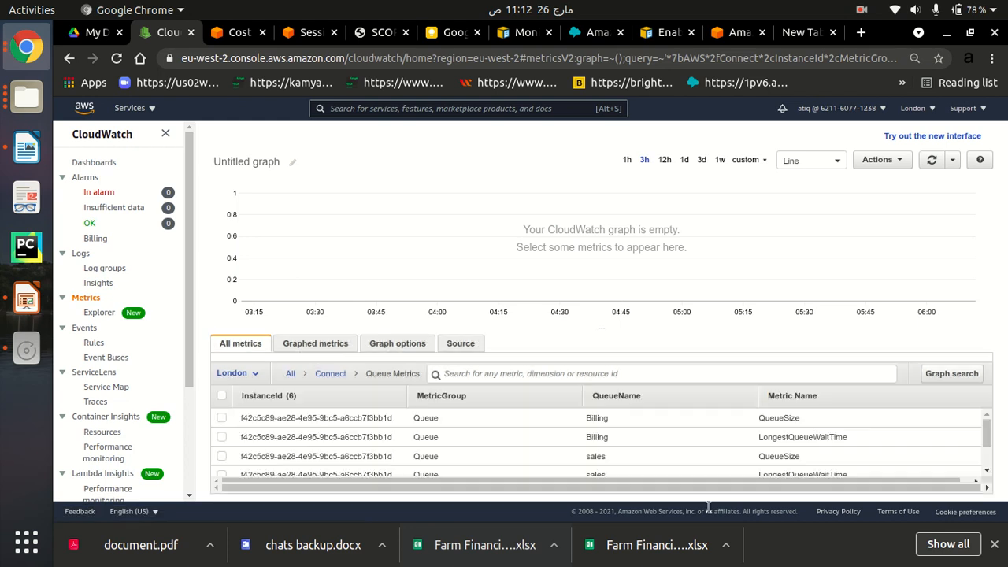
mouse_move(795, 445)
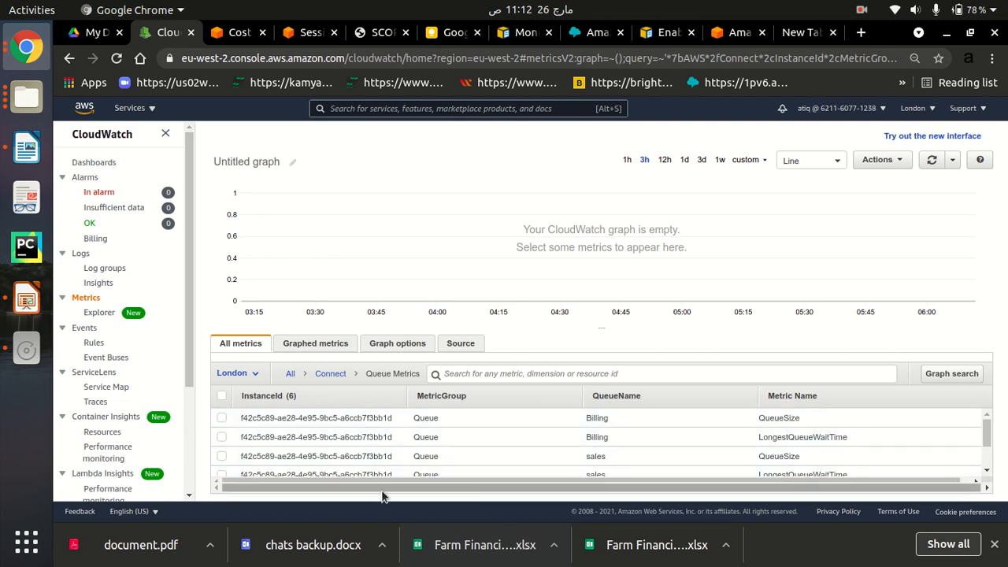
mouse_move(398, 343)
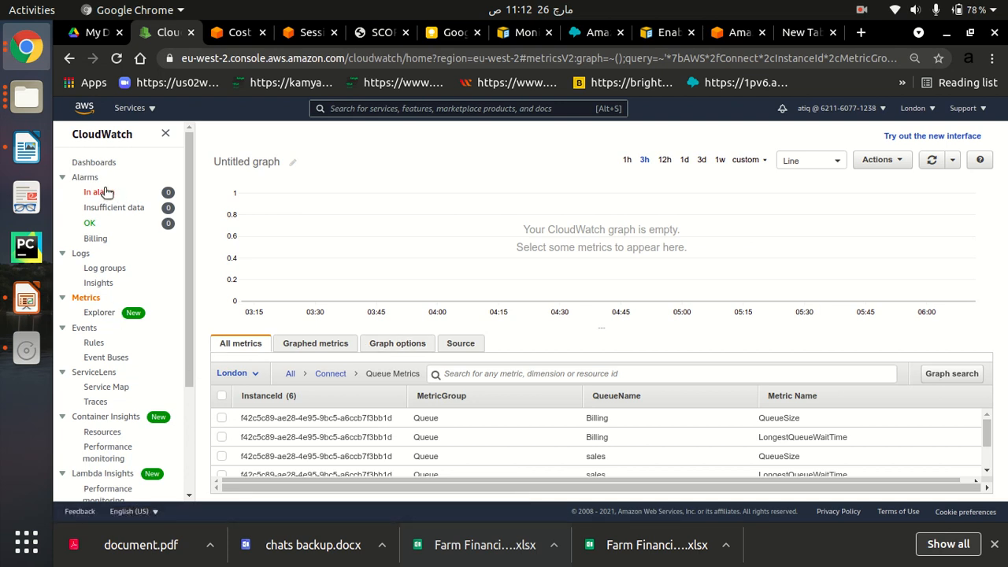
Revisit the two AWS/Connect log groups, then open the In alarm list
left_click(104, 267)
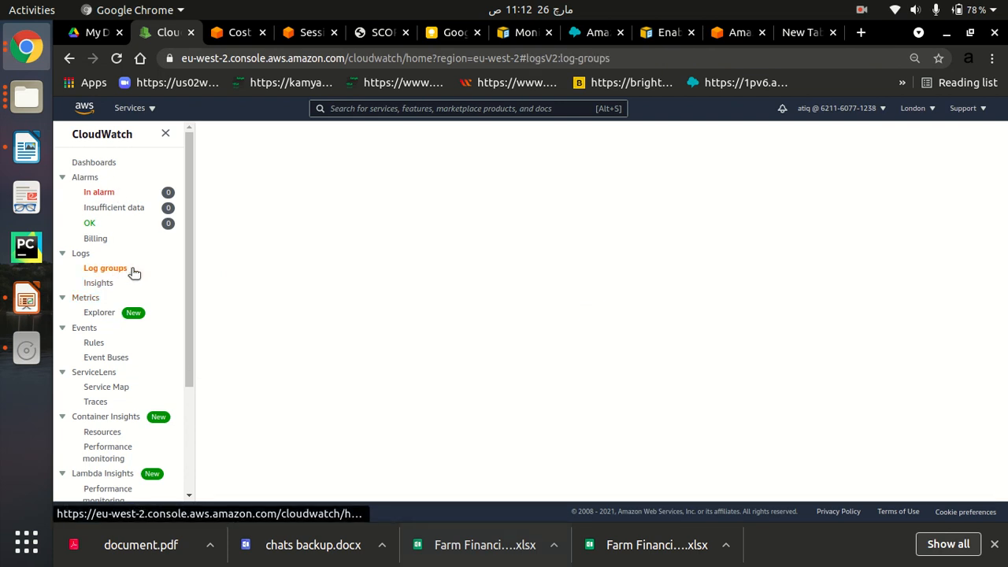
left_click(105, 268)
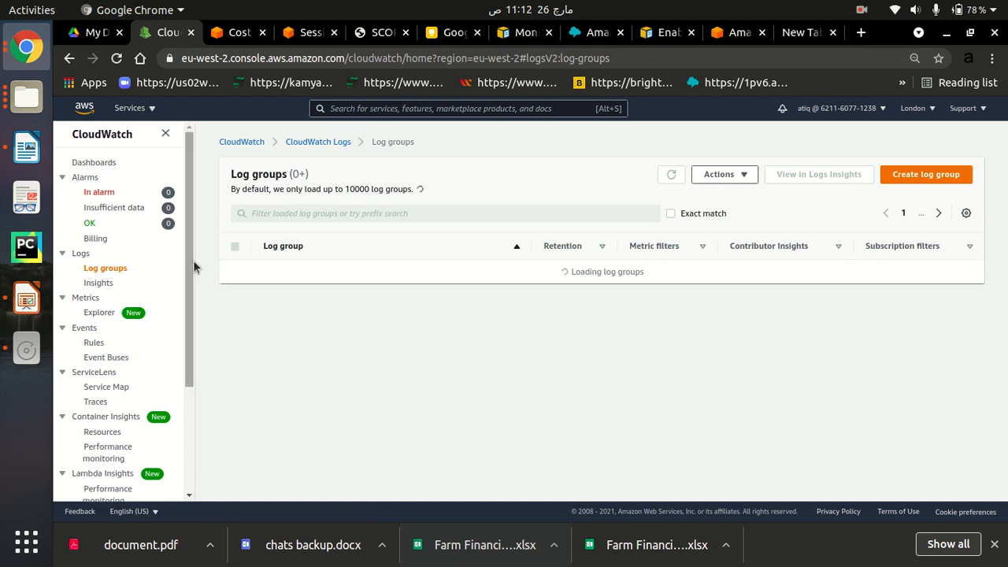
mouse_move(140, 423)
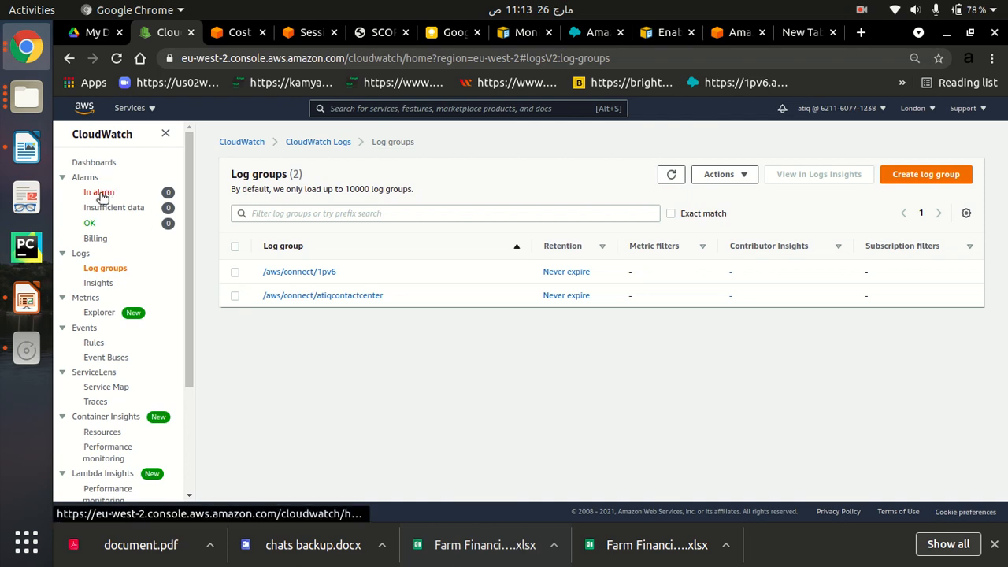
left_click(99, 191)
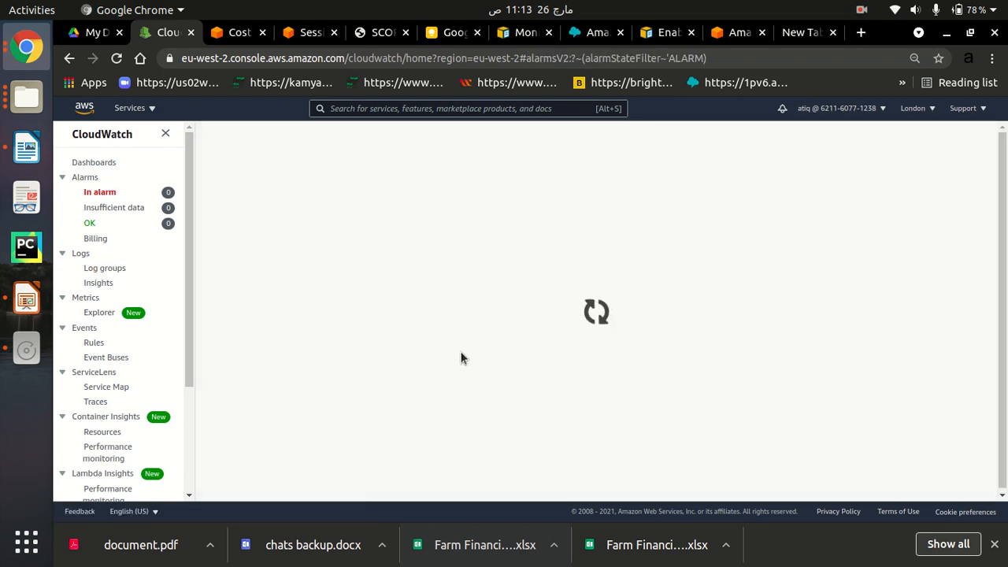
mouse_move(658, 408)
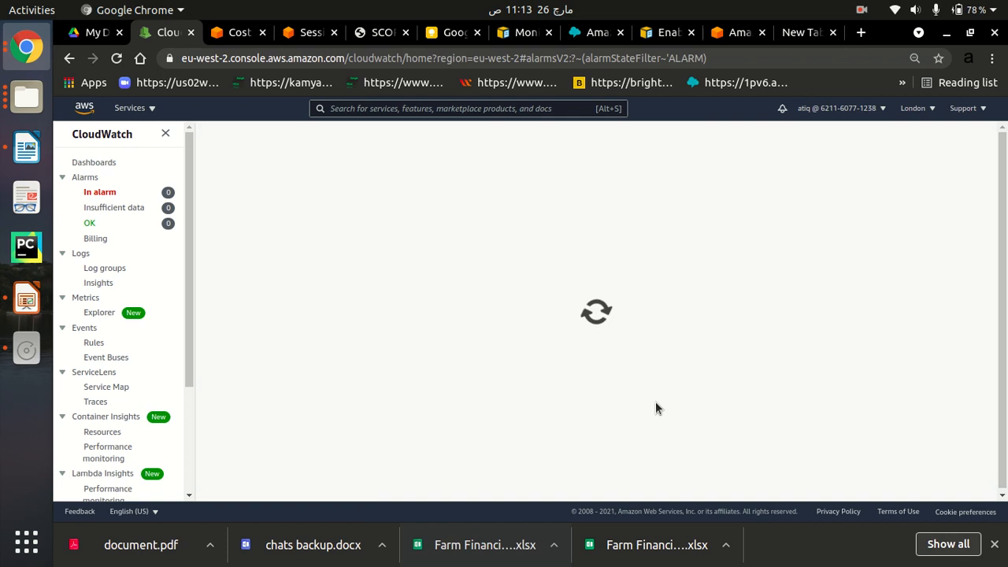